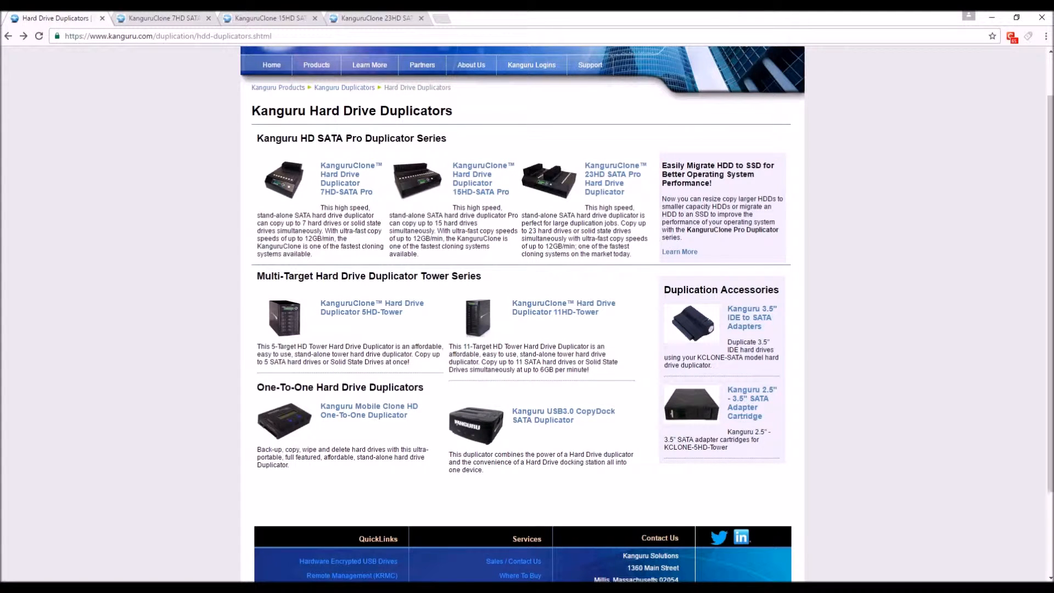
mouse_move(350, 178)
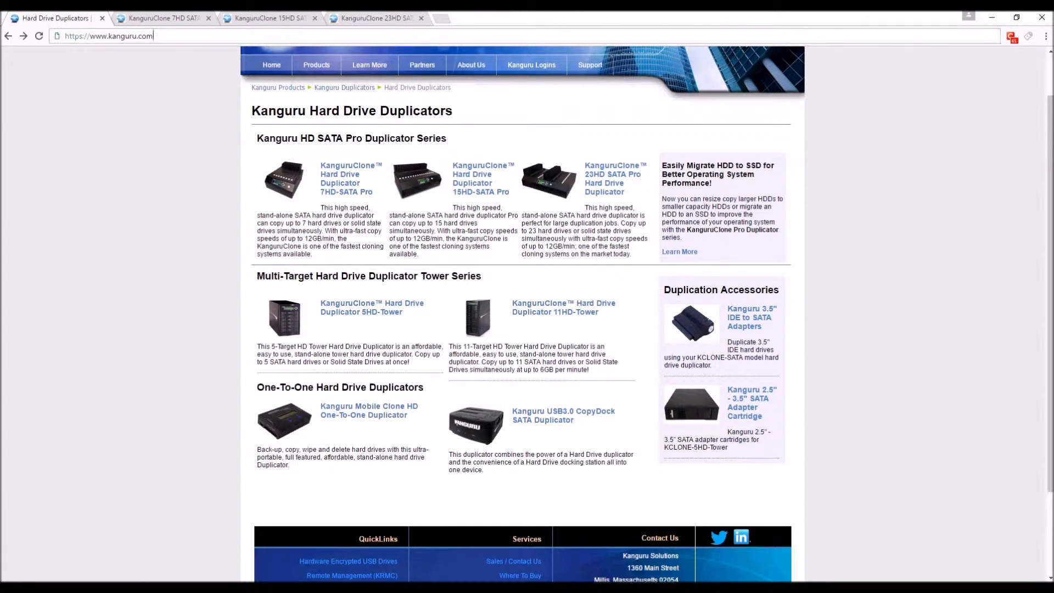
Step: Visit the Kanguru home page, then return to the Hard Drive Duplicators page
click(272, 65)
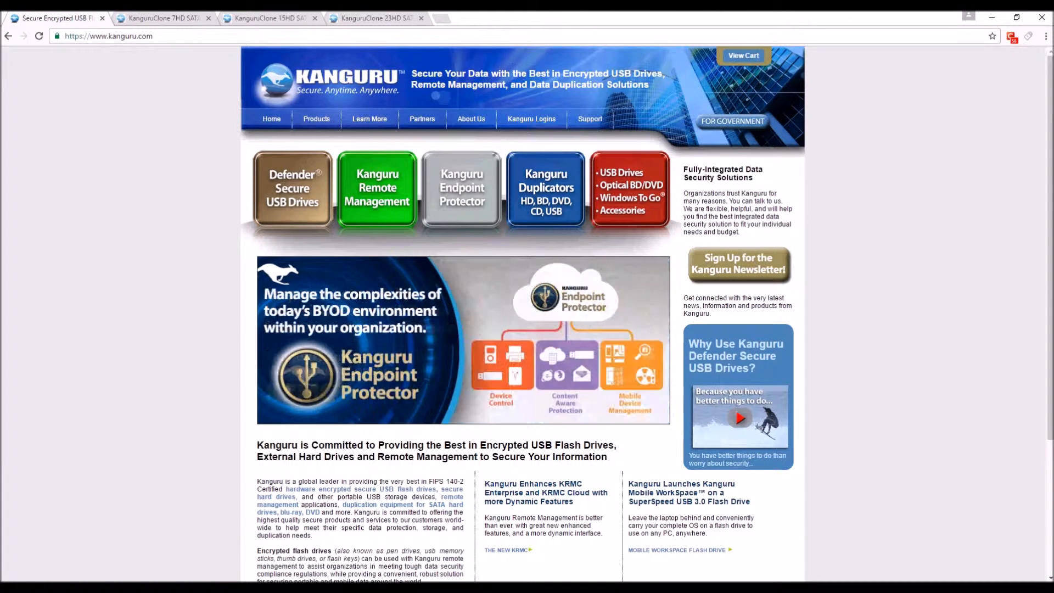
click(546, 188)
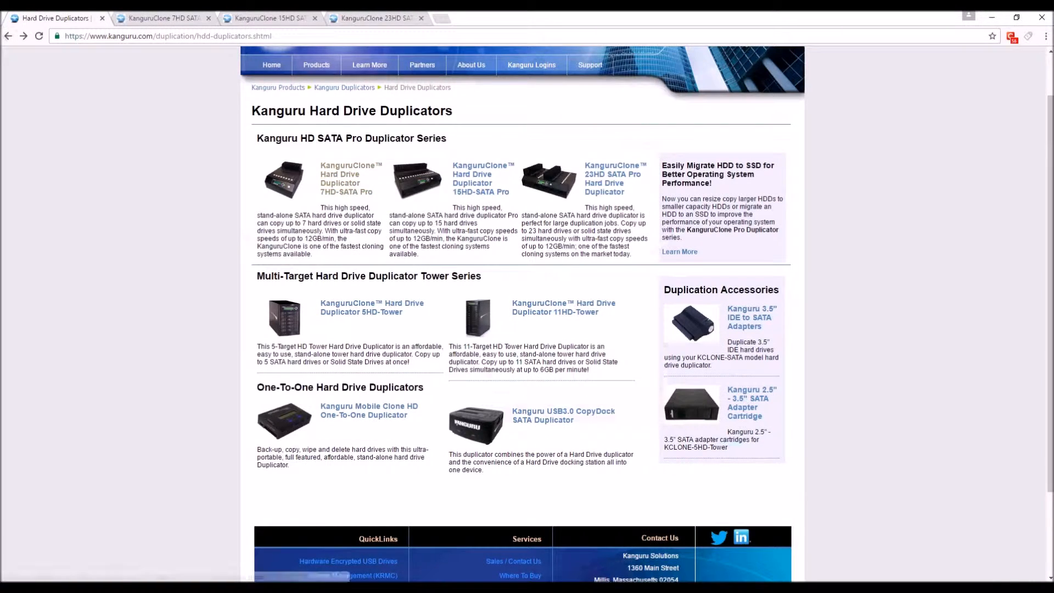
mouse_move(349, 178)
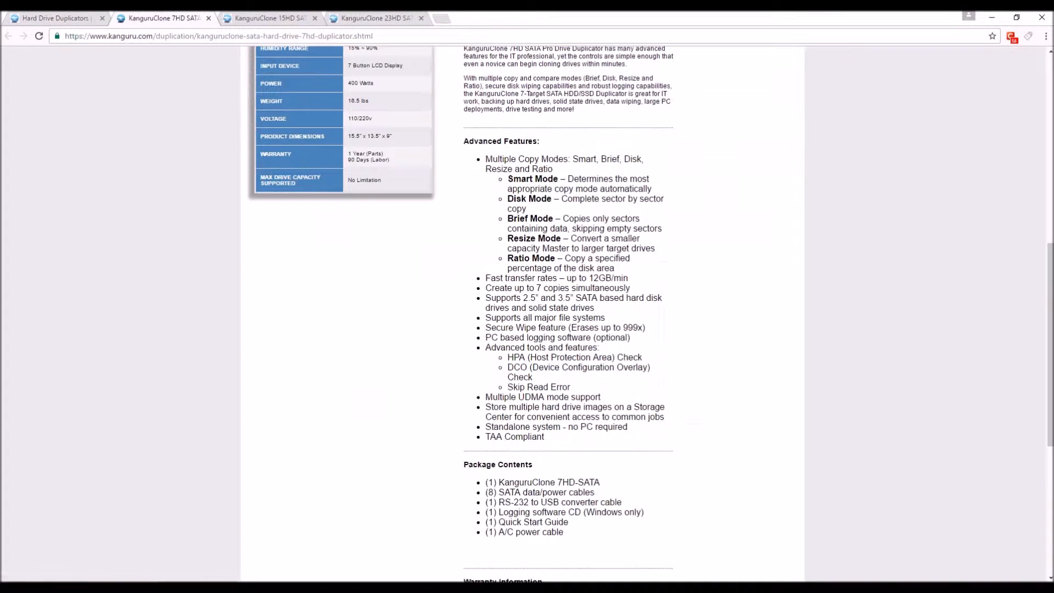
scroll(up, 3)
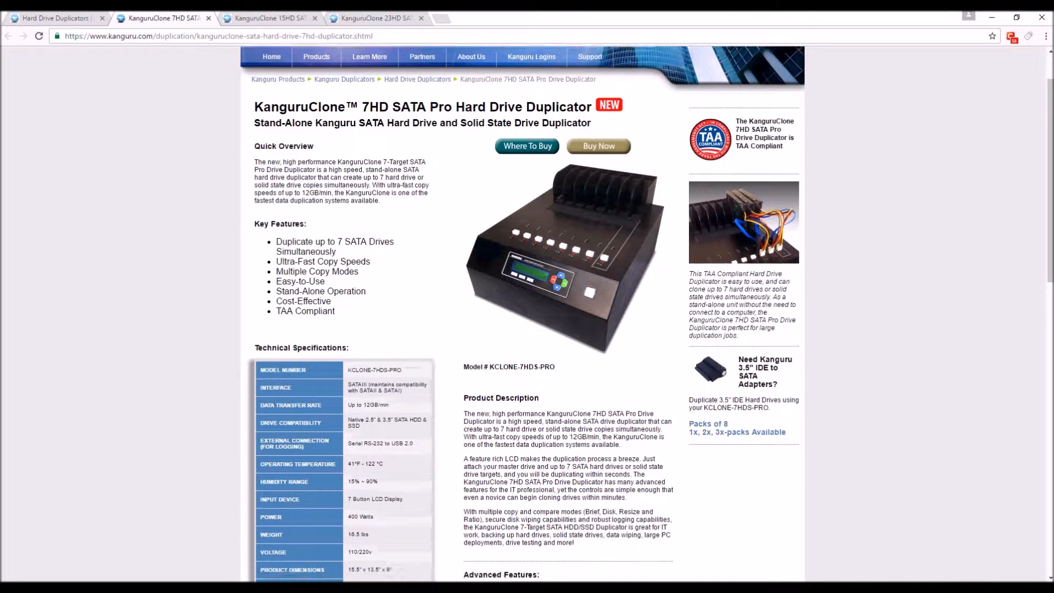
Step: Review the 7HD SATA Pro specifications and features, then show the 15HD duplicator page
scroll(down, 3)
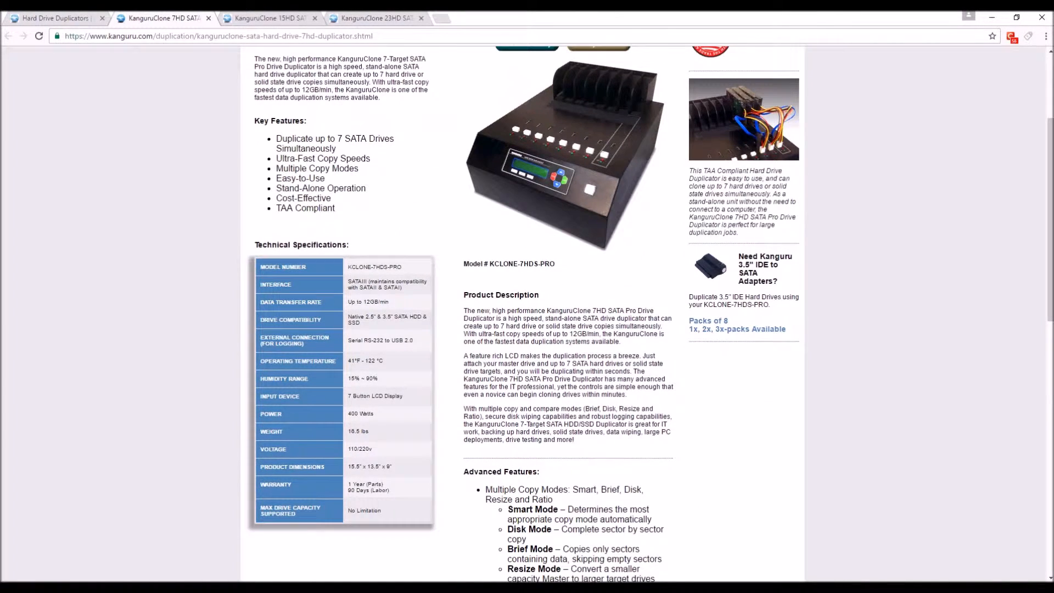
scroll(down, 3)
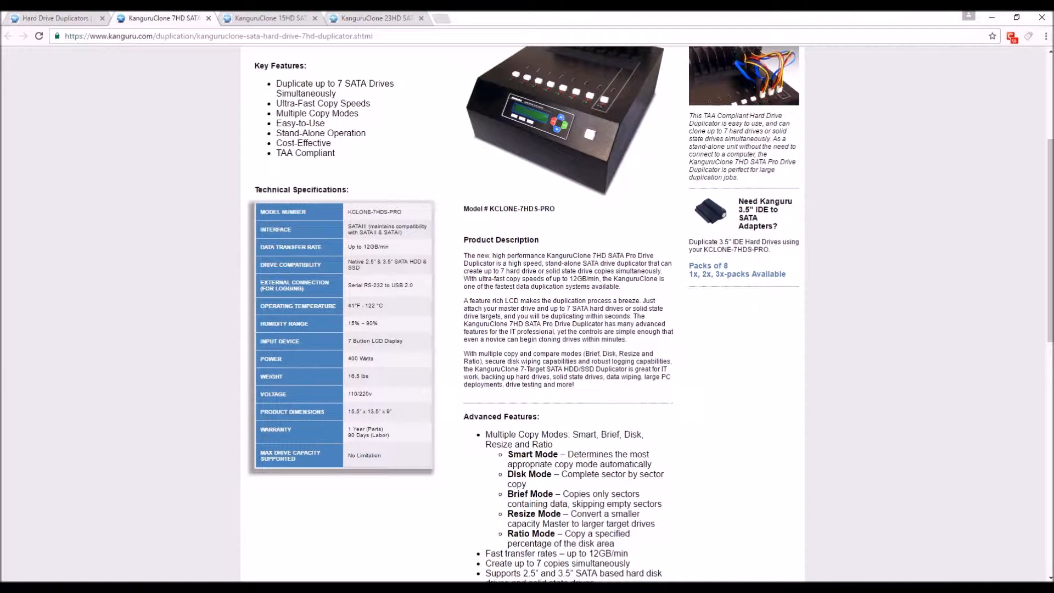
scroll(down, 3)
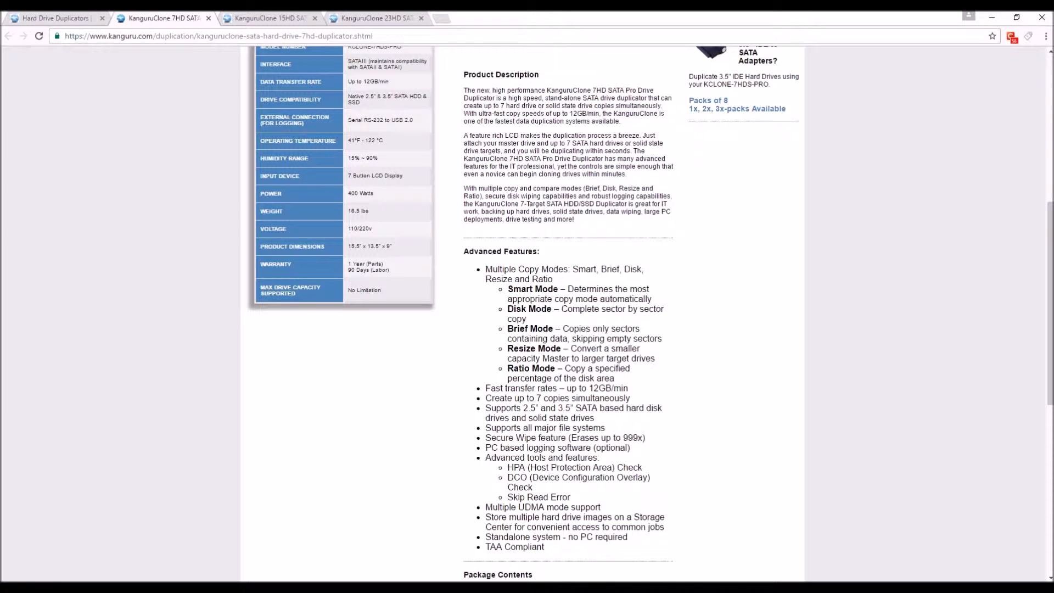
scroll(up, 3)
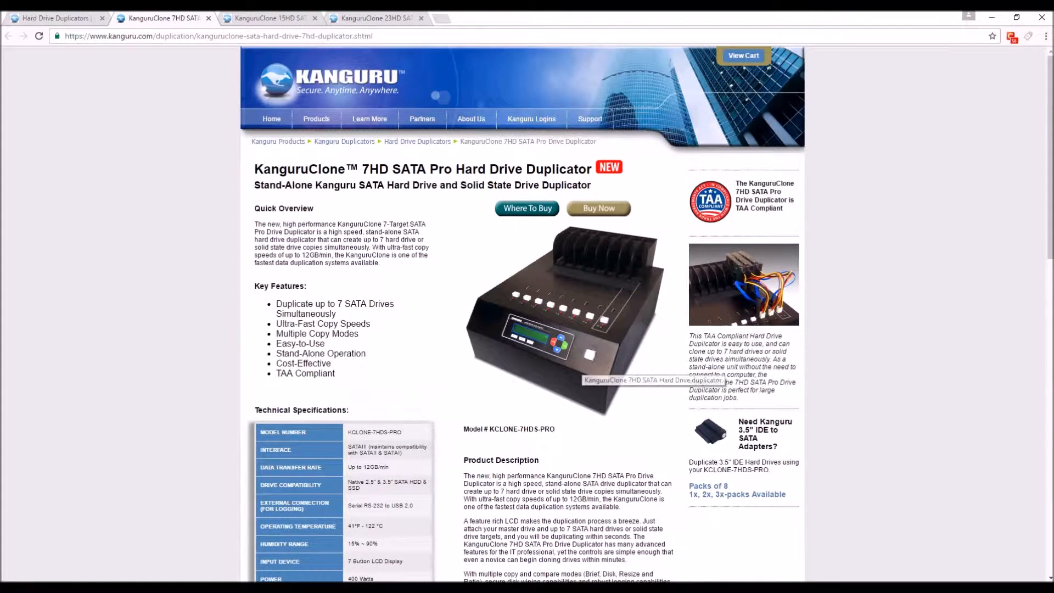
scroll(down, 3)
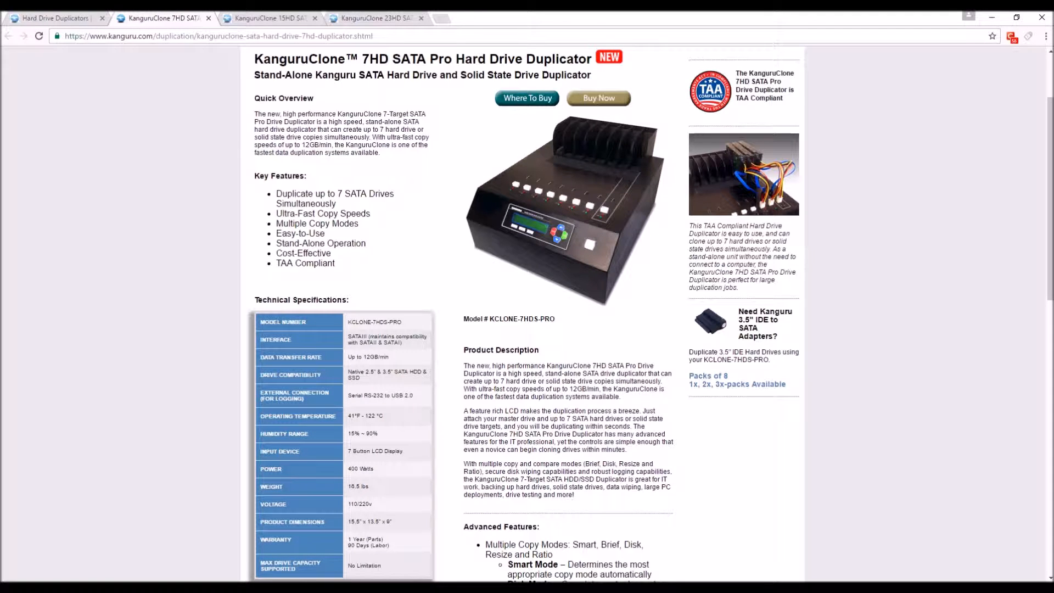
click(269, 18)
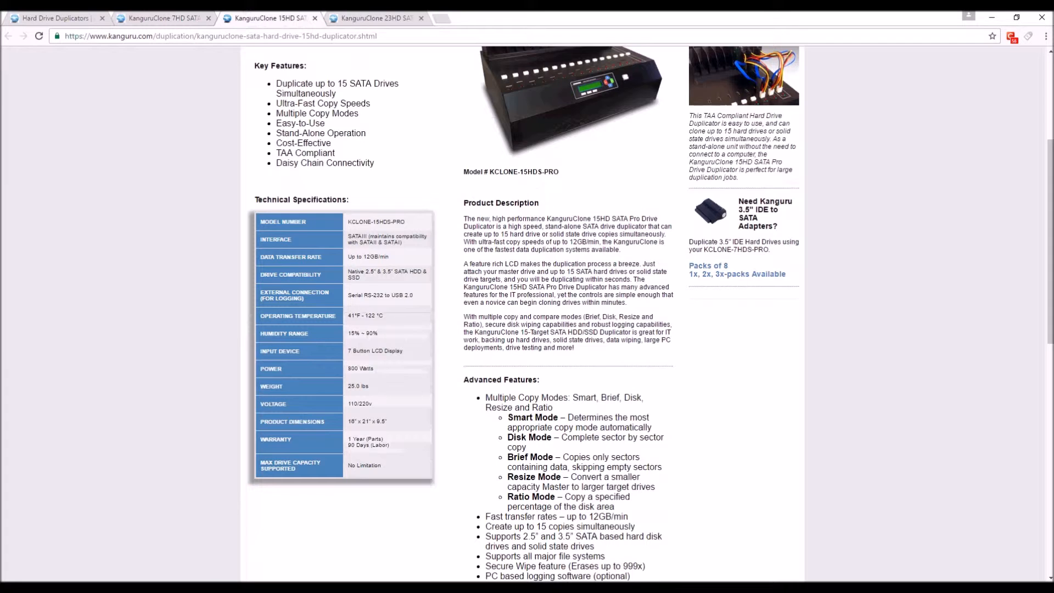
Step: Return to the top of the 15HD page, then switch to the 23HD SATA Pro duplicator tab
scroll(up, 3)
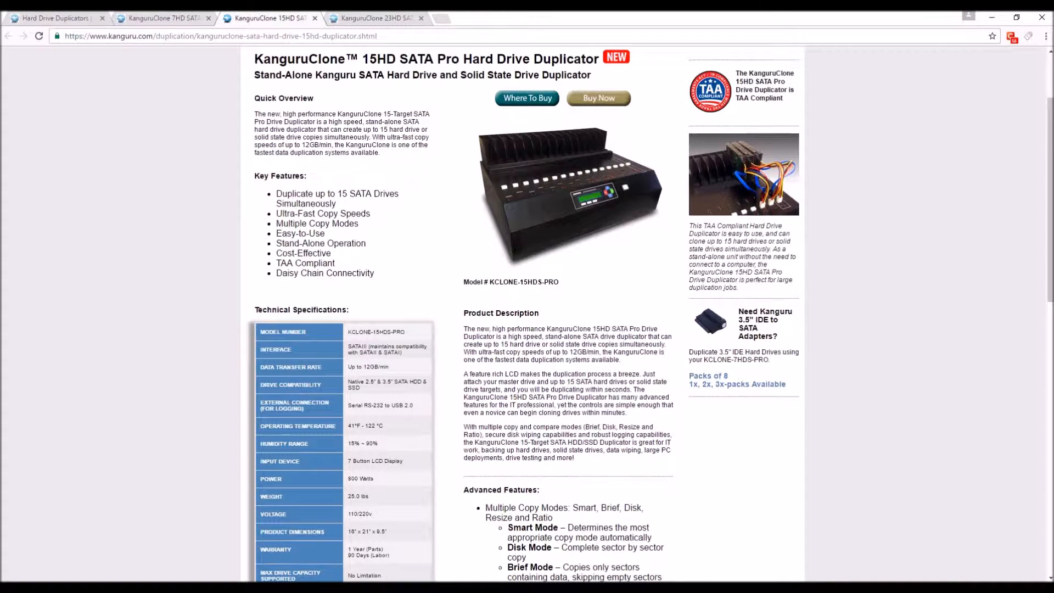
mouse_move(578, 235)
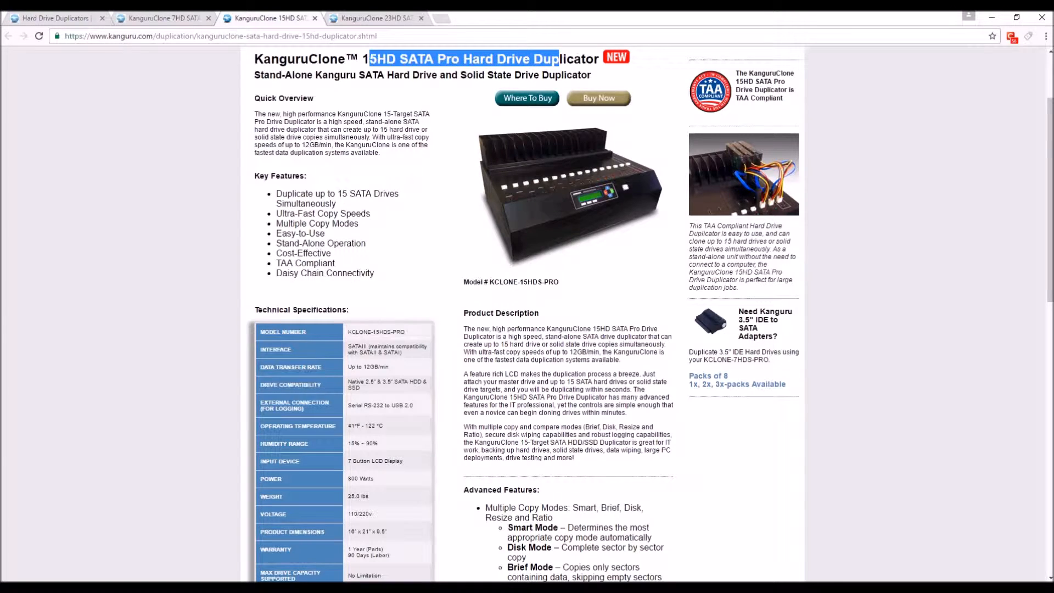
click(374, 18)
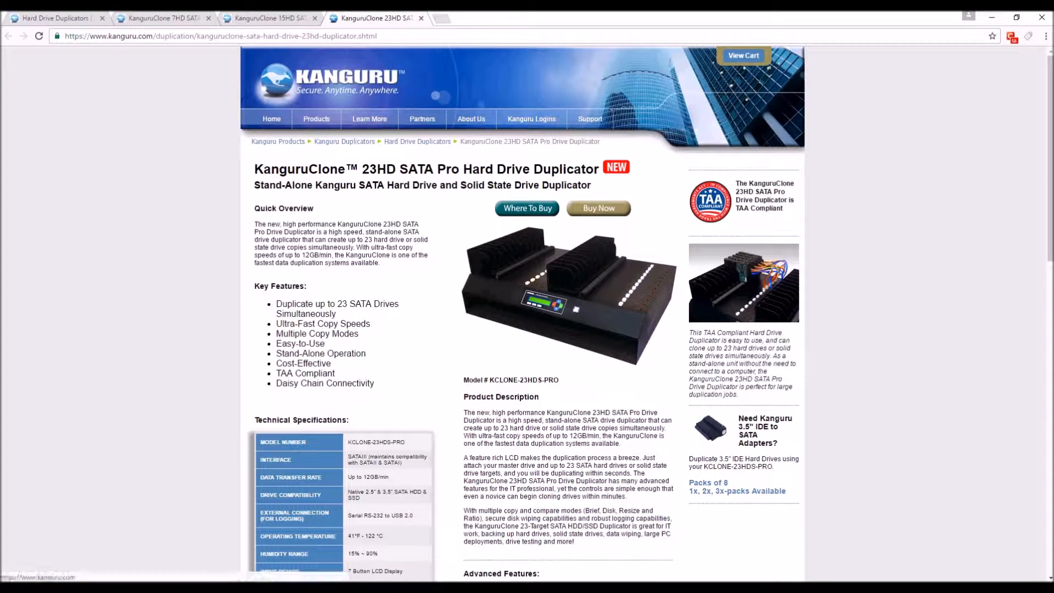
Step: Scroll down through the KanguruClone 23HD SATA Pro specifications and features
scroll(down, 3)
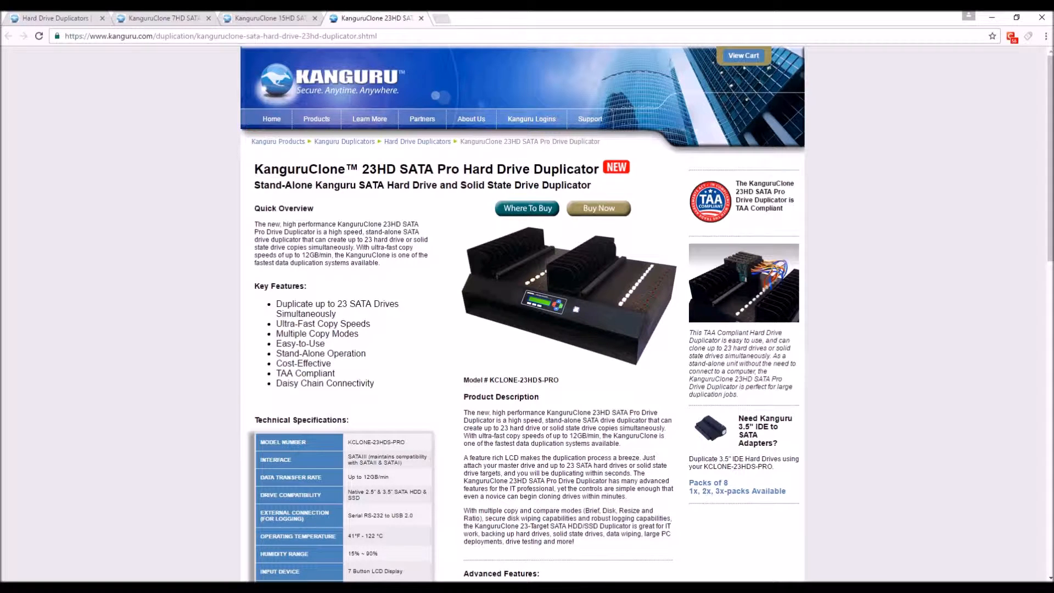
scroll(down, 3)
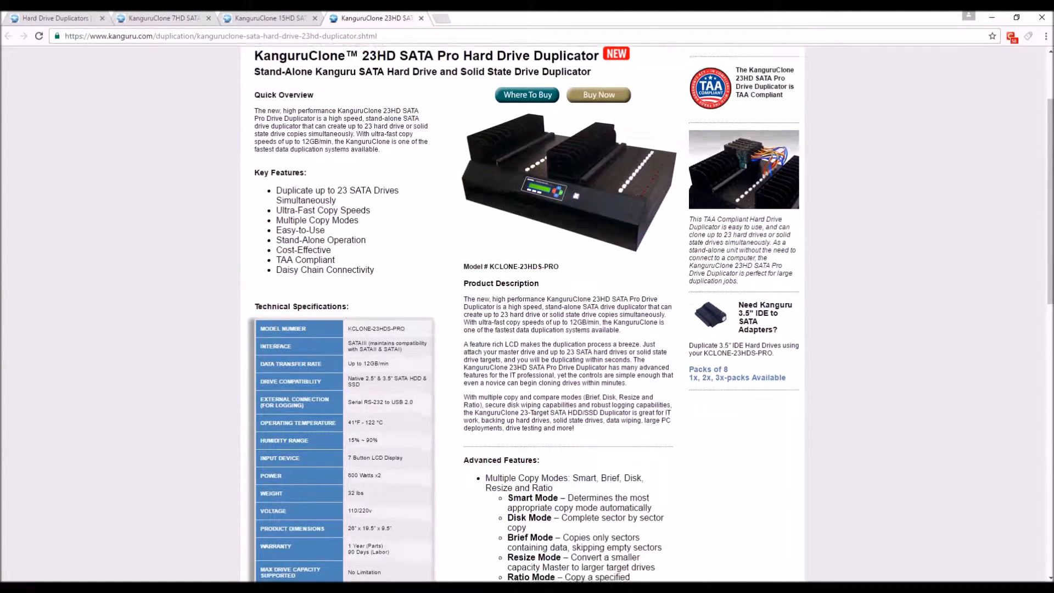
scroll(down, 3)
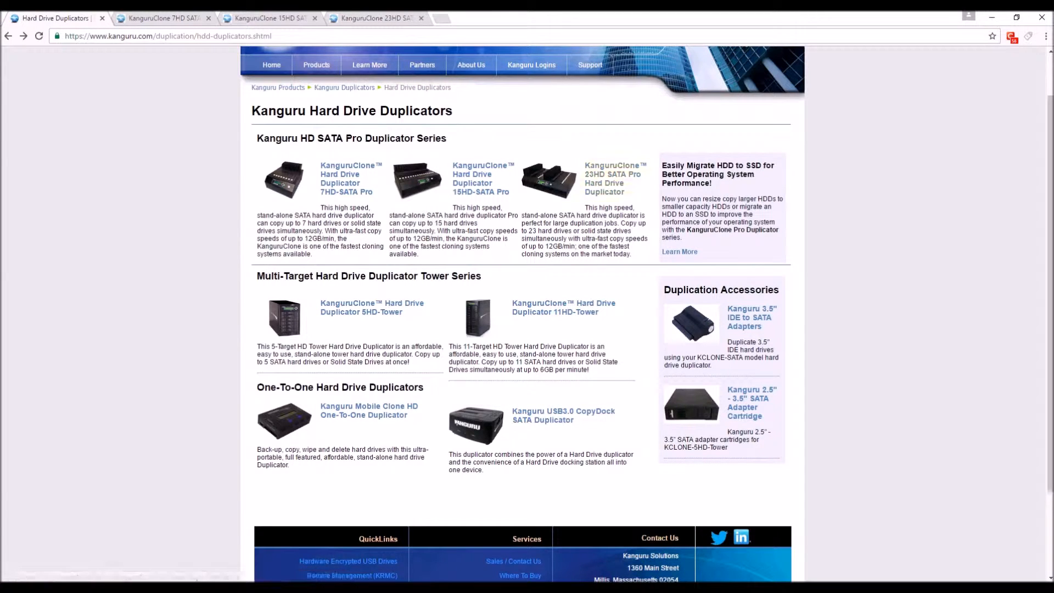
Step: Reopen the KanguruClone 7HD SATA Pro duplicator tab and return to its overview
click(346, 178)
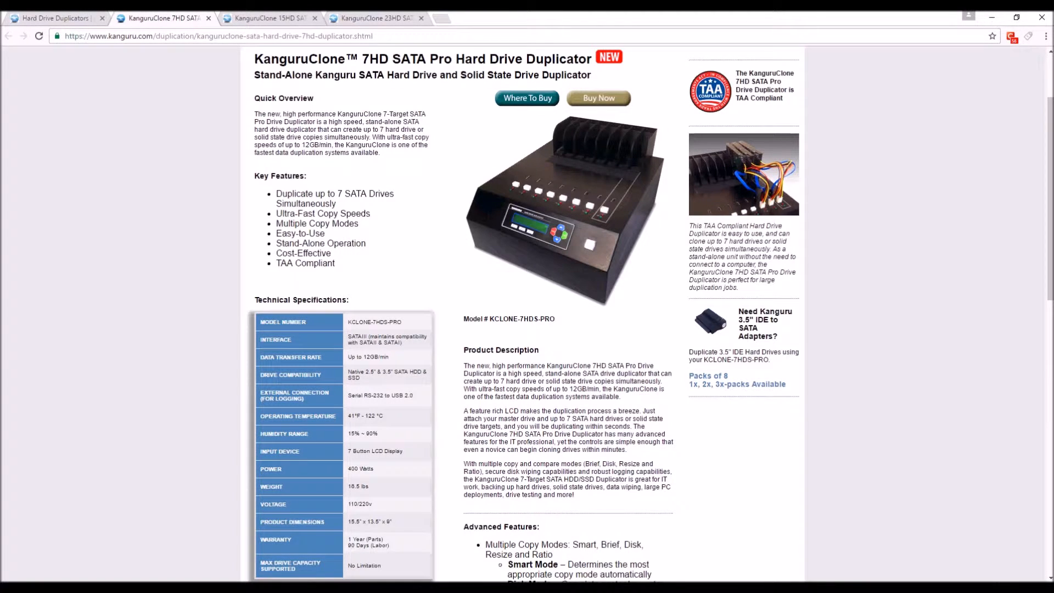
scroll(up, 3)
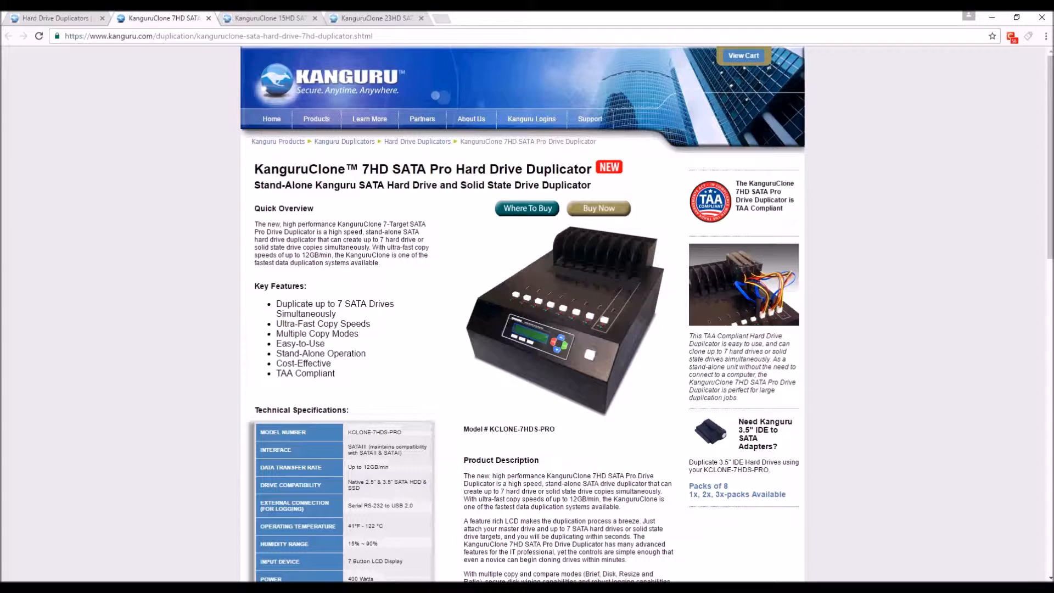